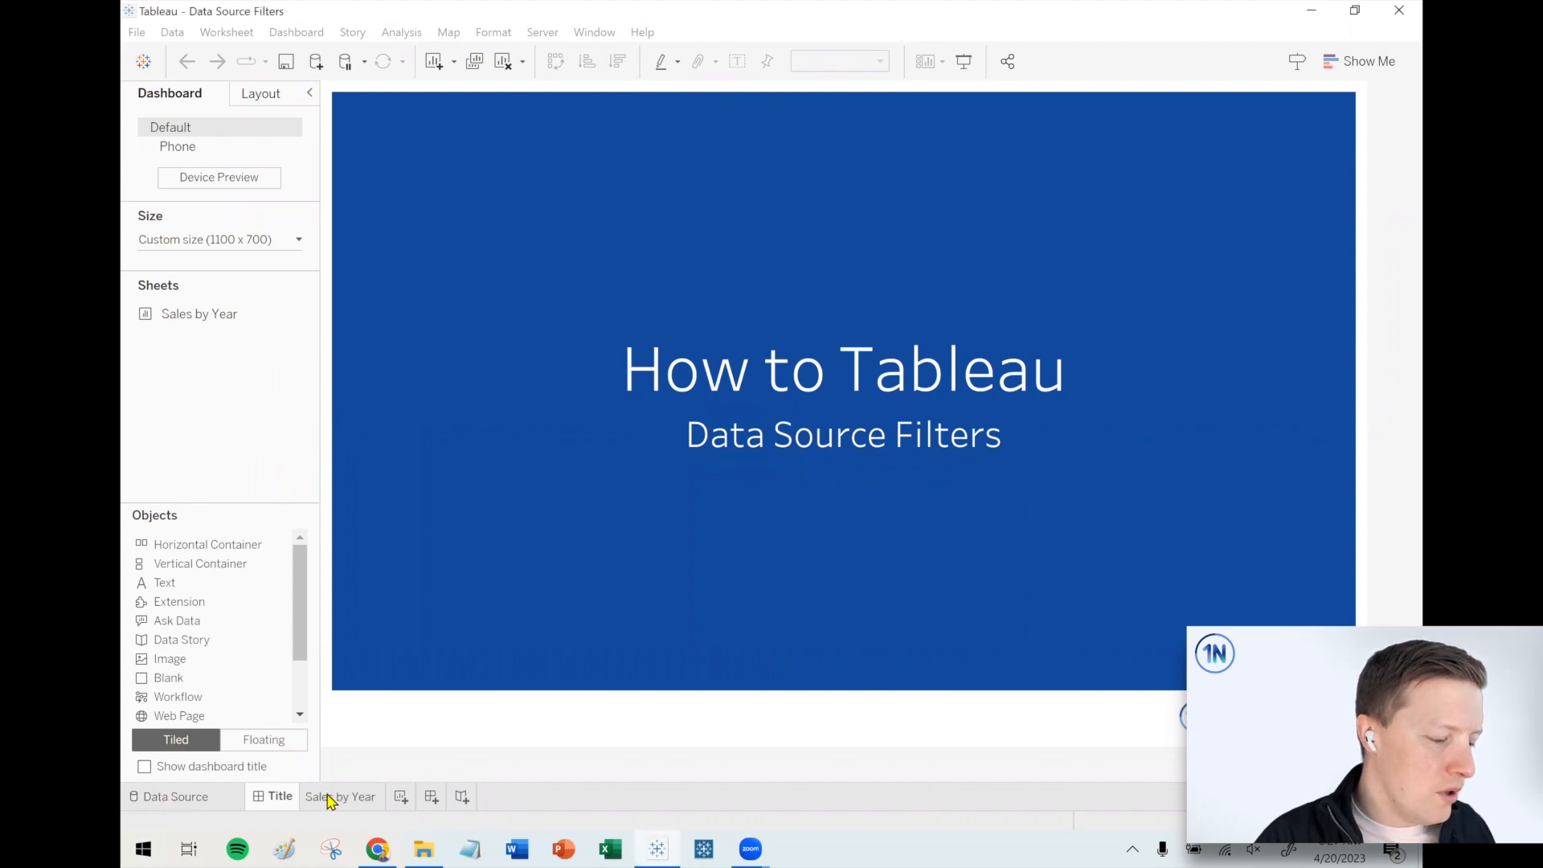
Step: Switch from the Title dashboard to the Sales by Year worksheet with its 2020–2023 bars
left_click(341, 797)
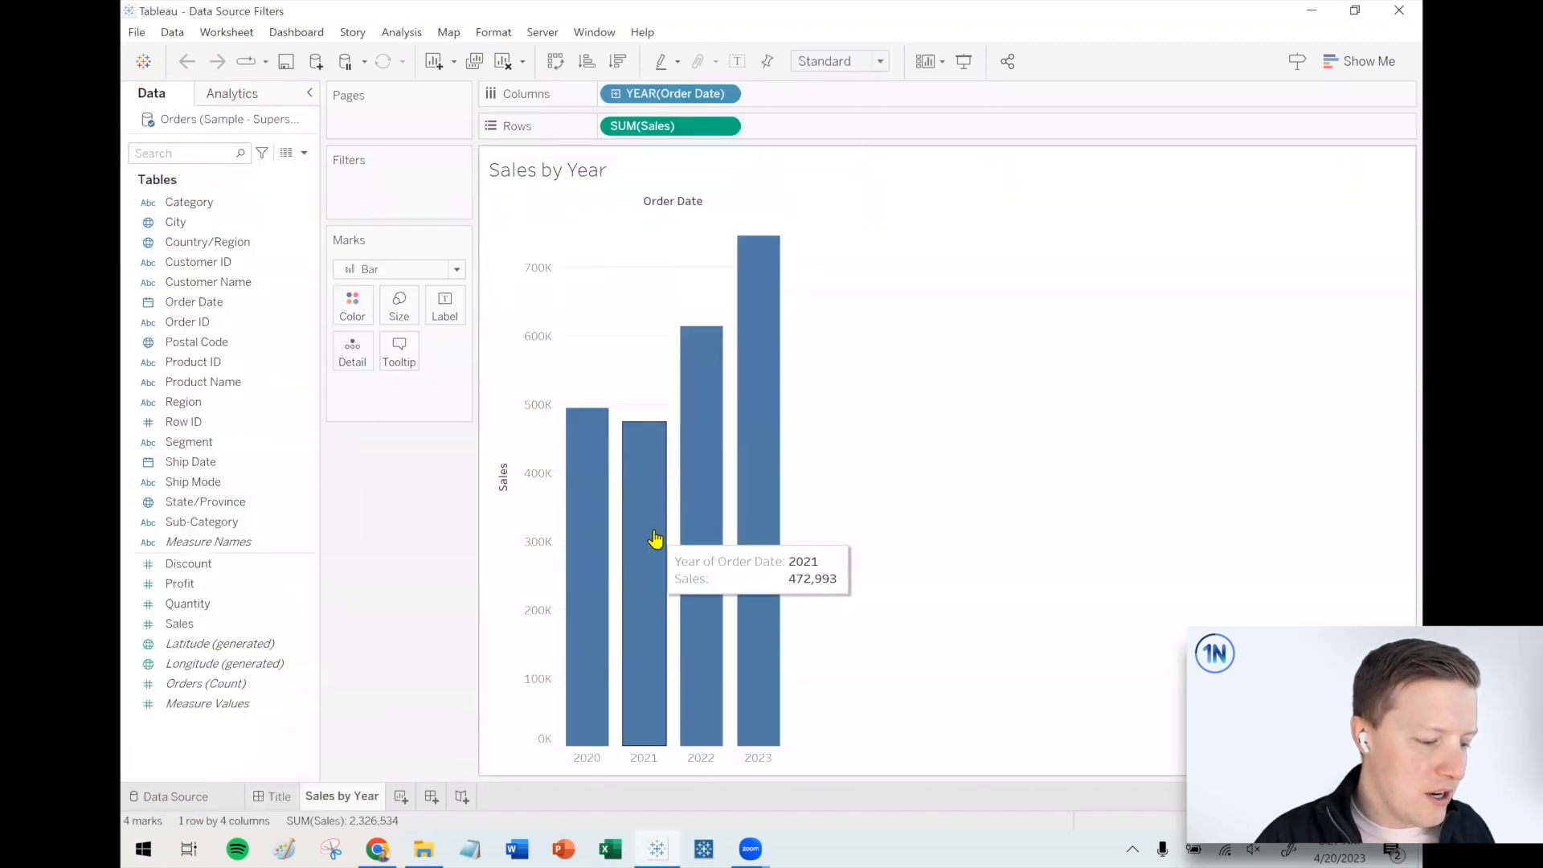
mouse_move(994, 579)
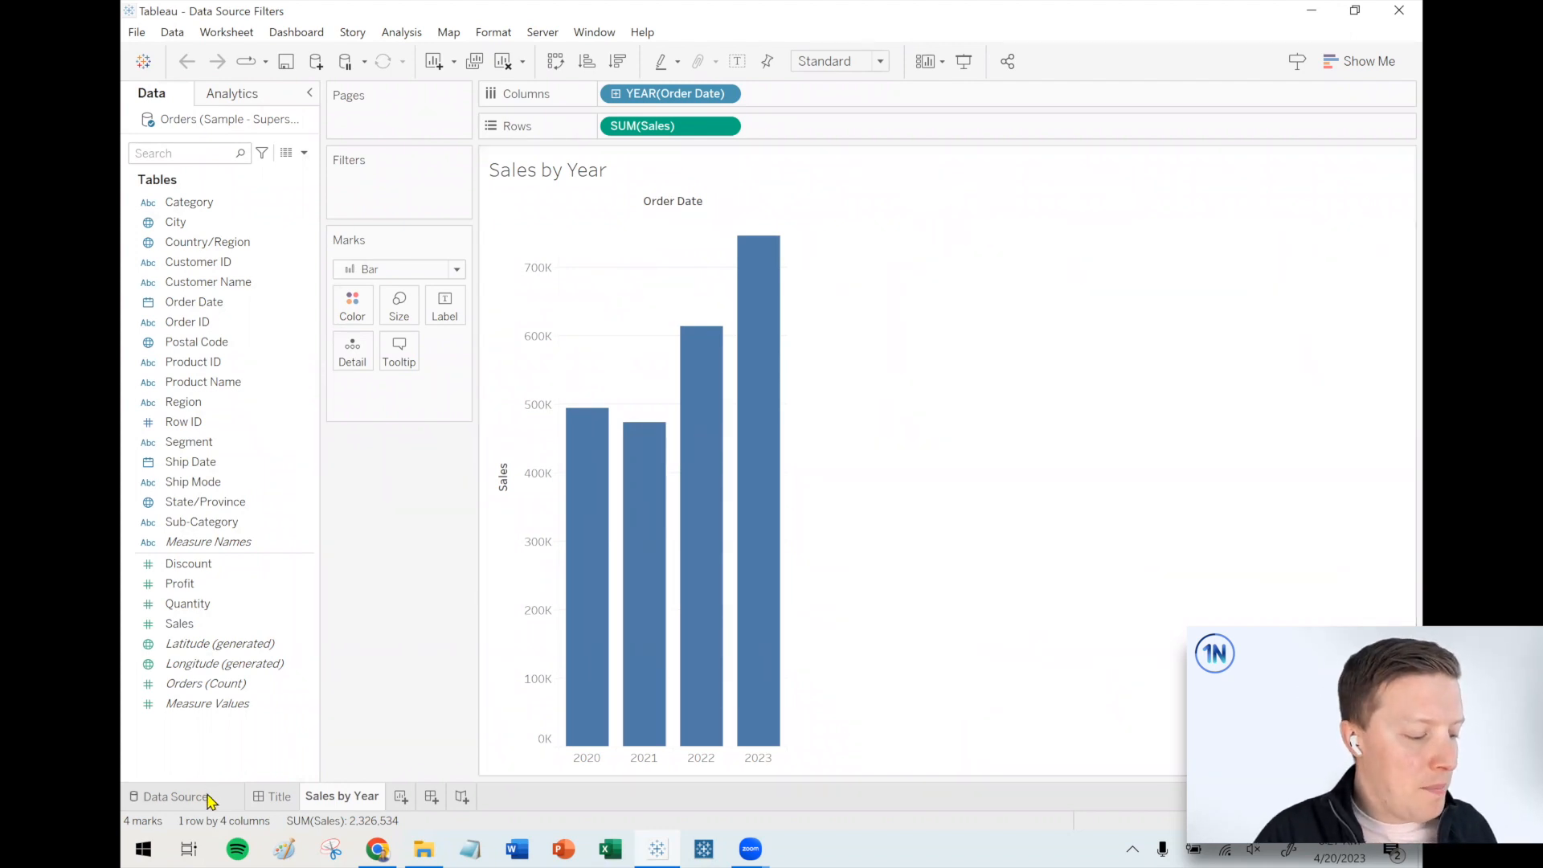
Step: Go to the Orders Data Source page and open the empty Edit Data Source Filters dialog
left_click(177, 797)
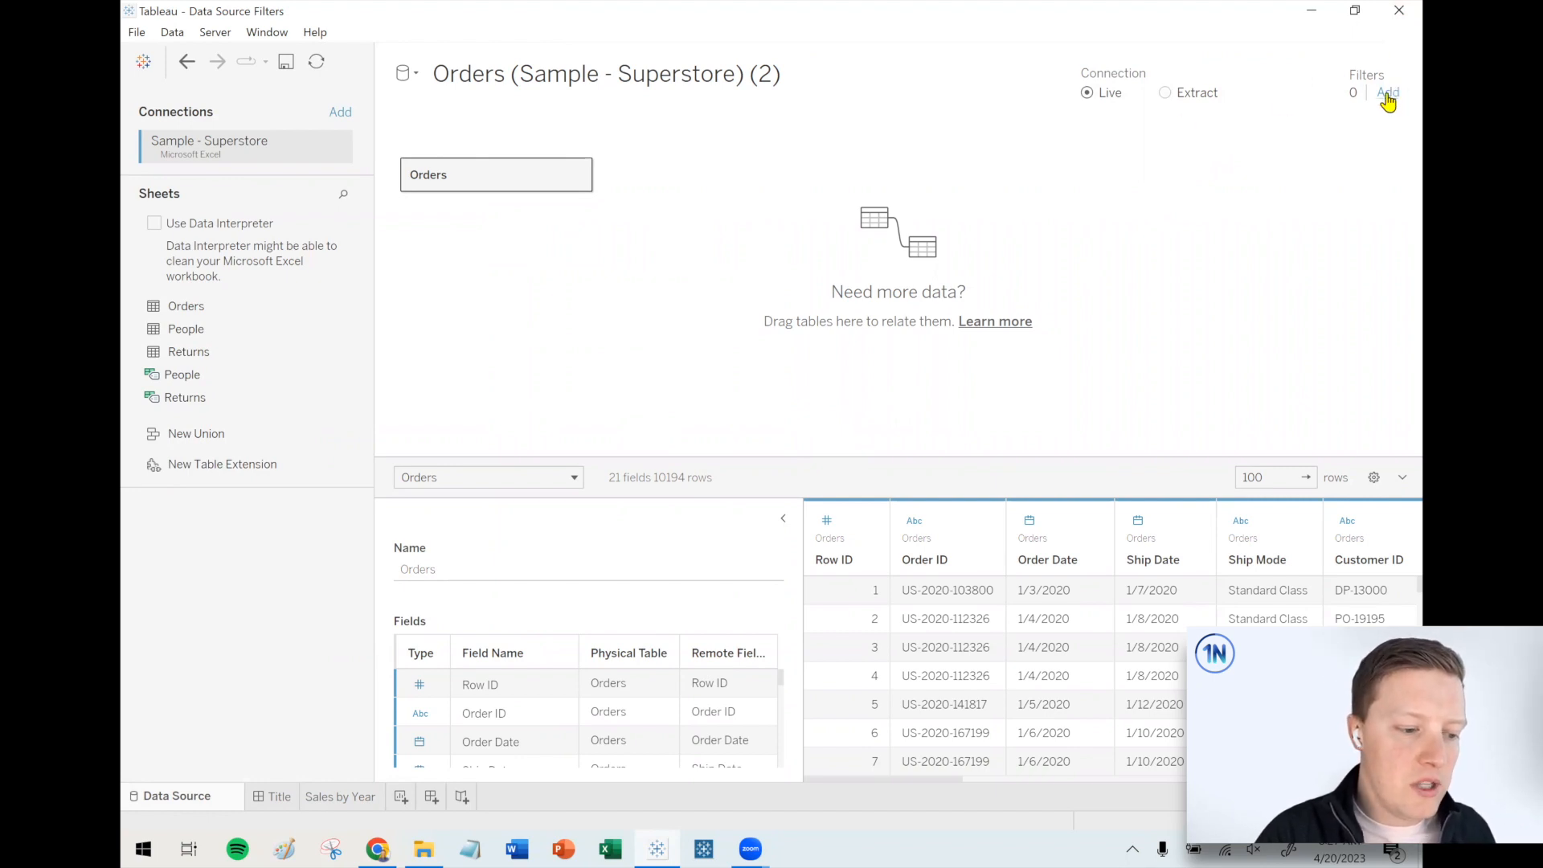
left_click(1388, 92)
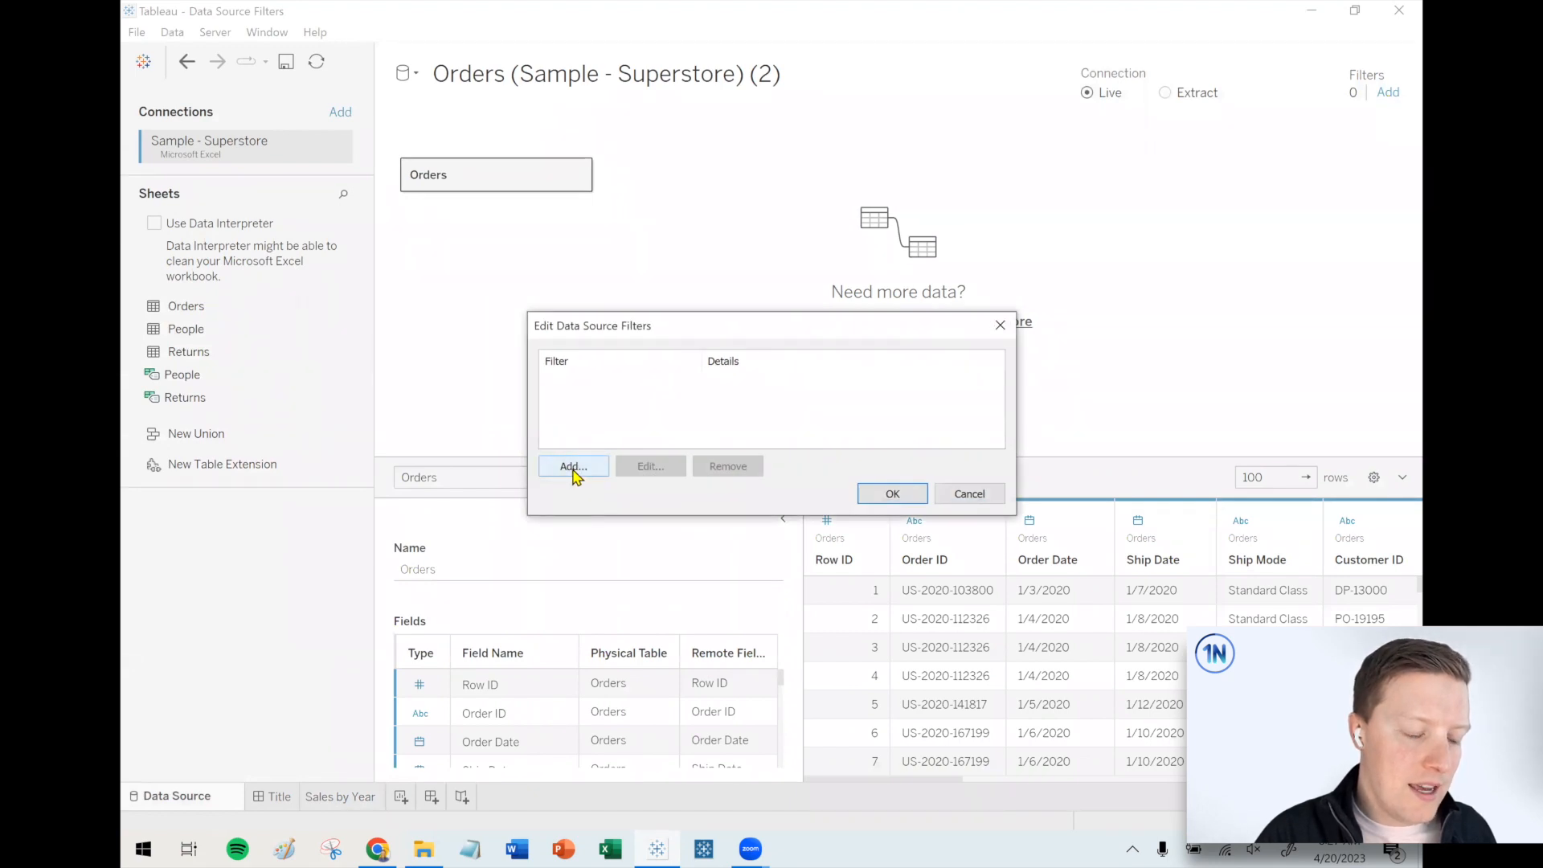
Step: Add a Year of Order Date filter excluding 2020, keeping 2021–2023
left_click(573, 465)
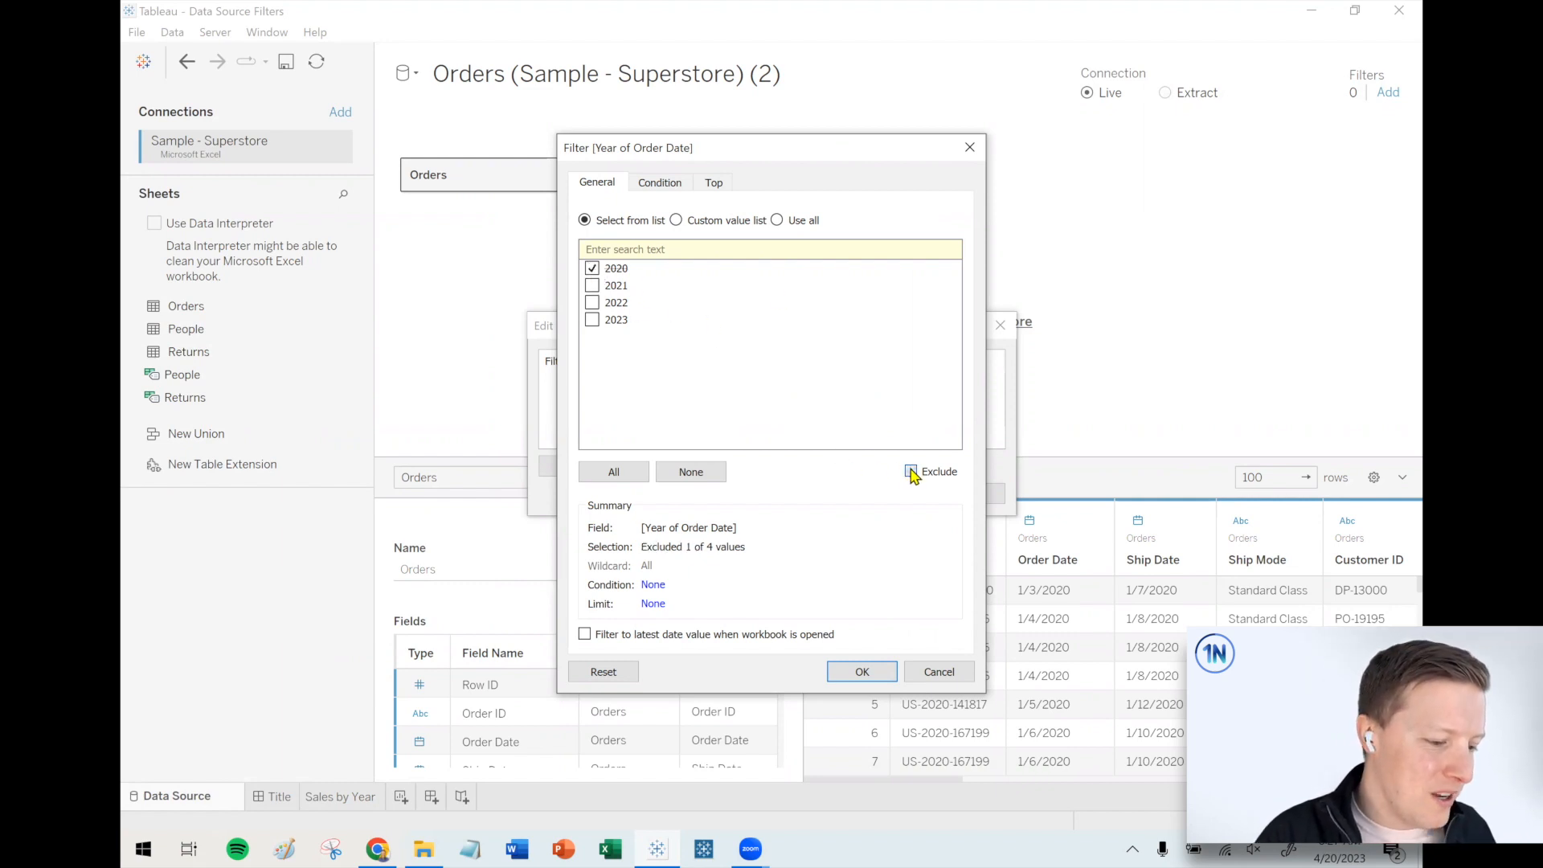
left_click(909, 470)
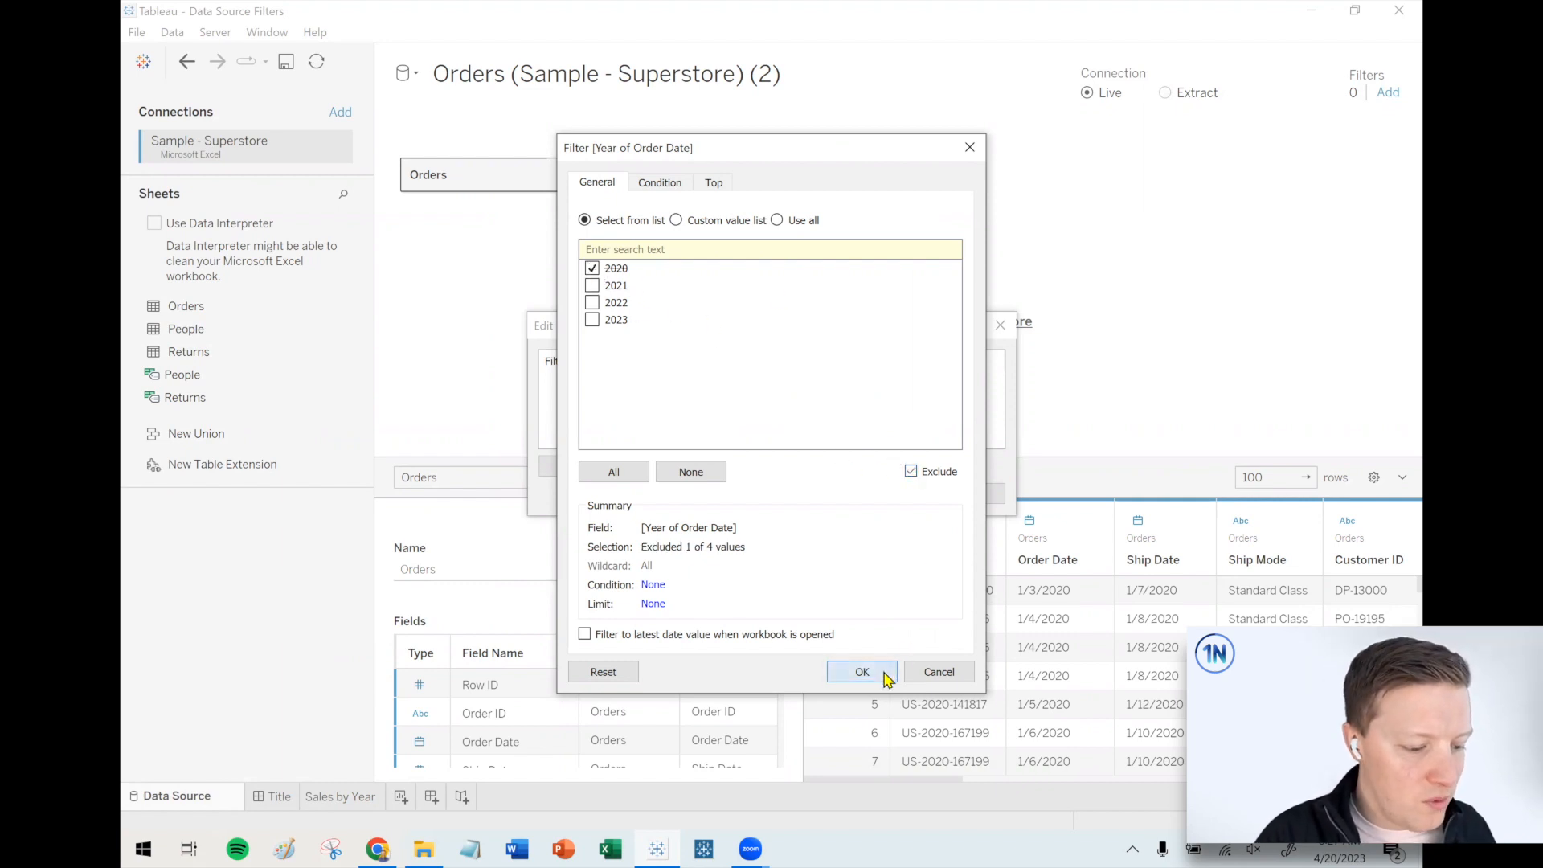
left_click(861, 671)
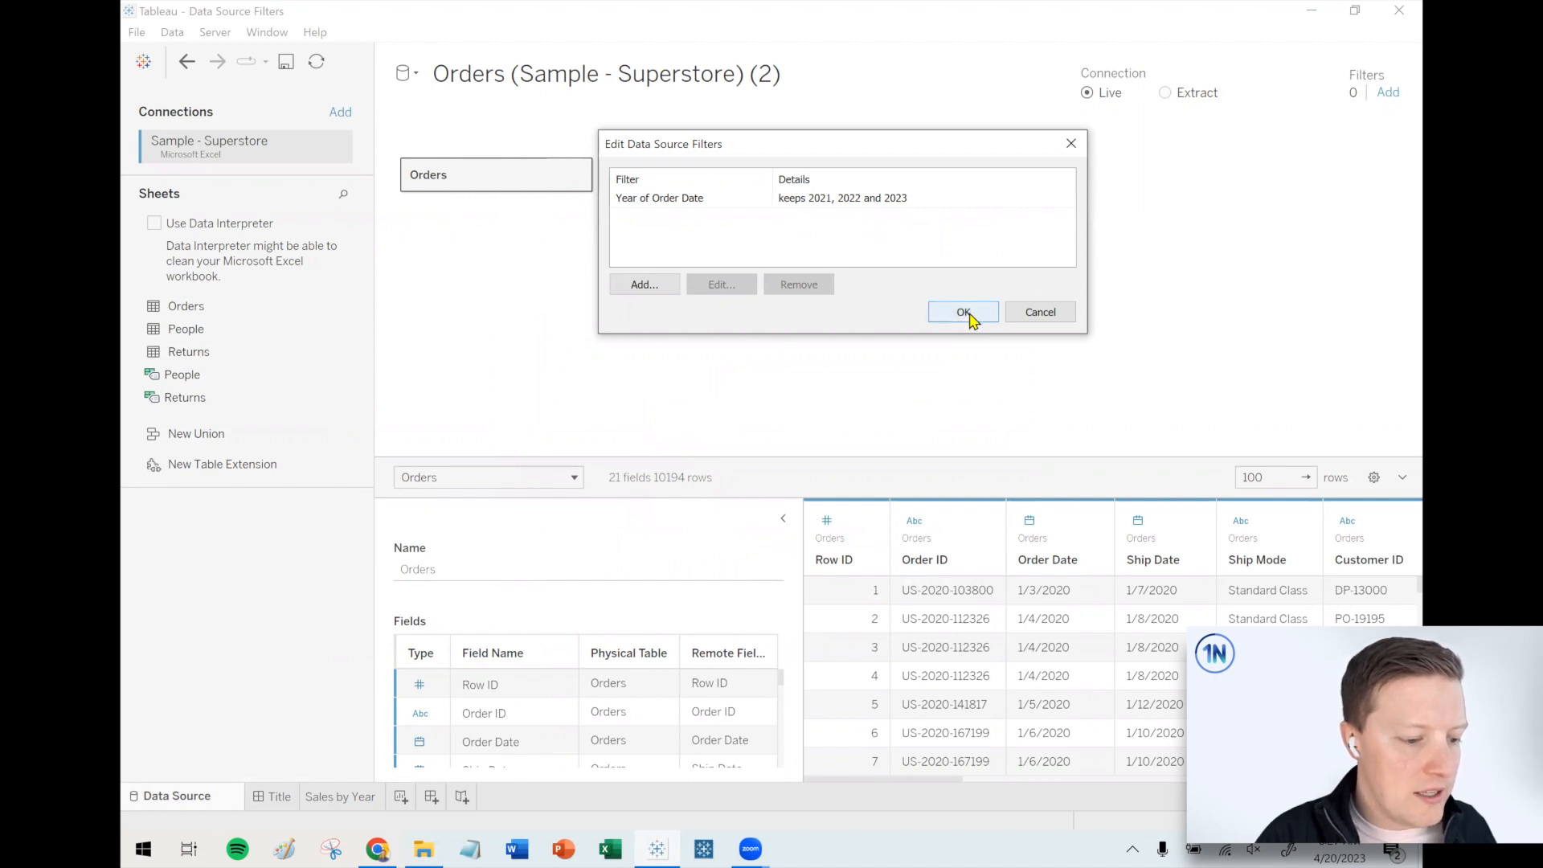
Step: Confirm the data source filters, leaving Orders with one filter and 8,143 rows
left_click(963, 312)
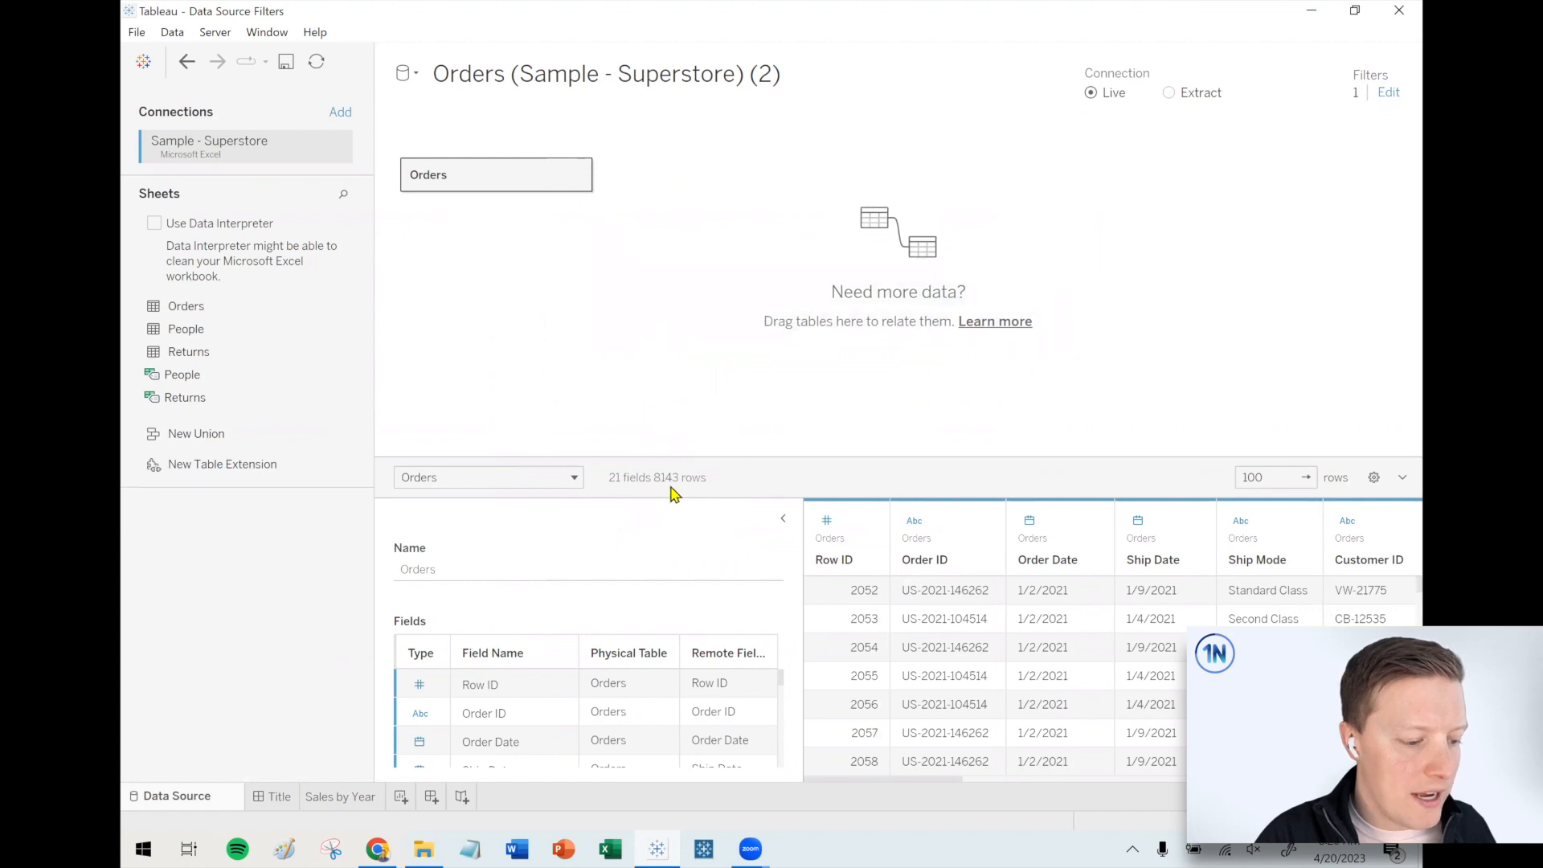
mouse_move(339, 796)
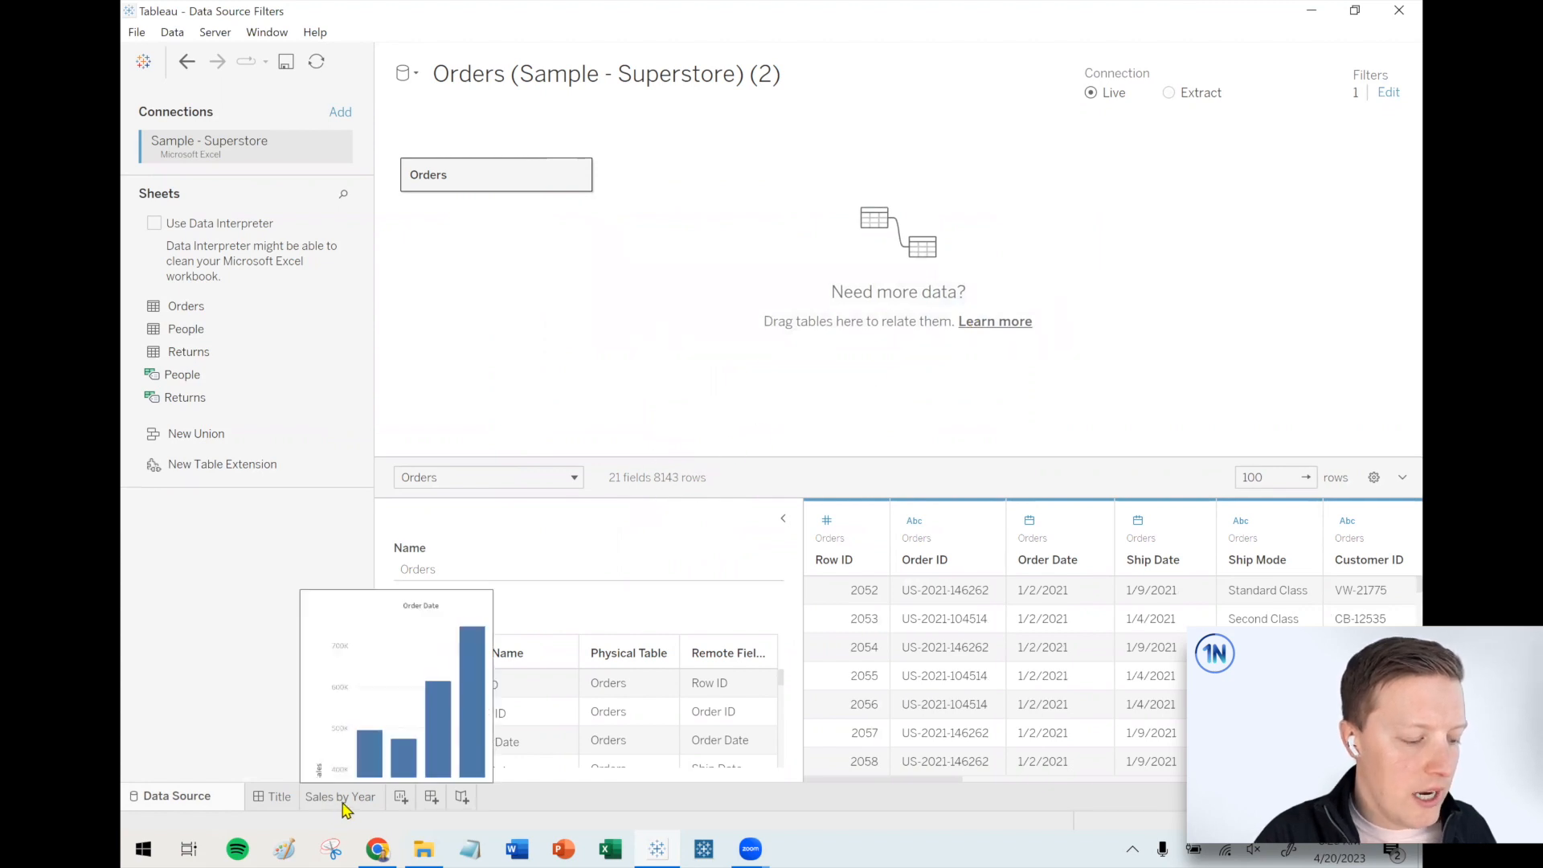
left_click(341, 796)
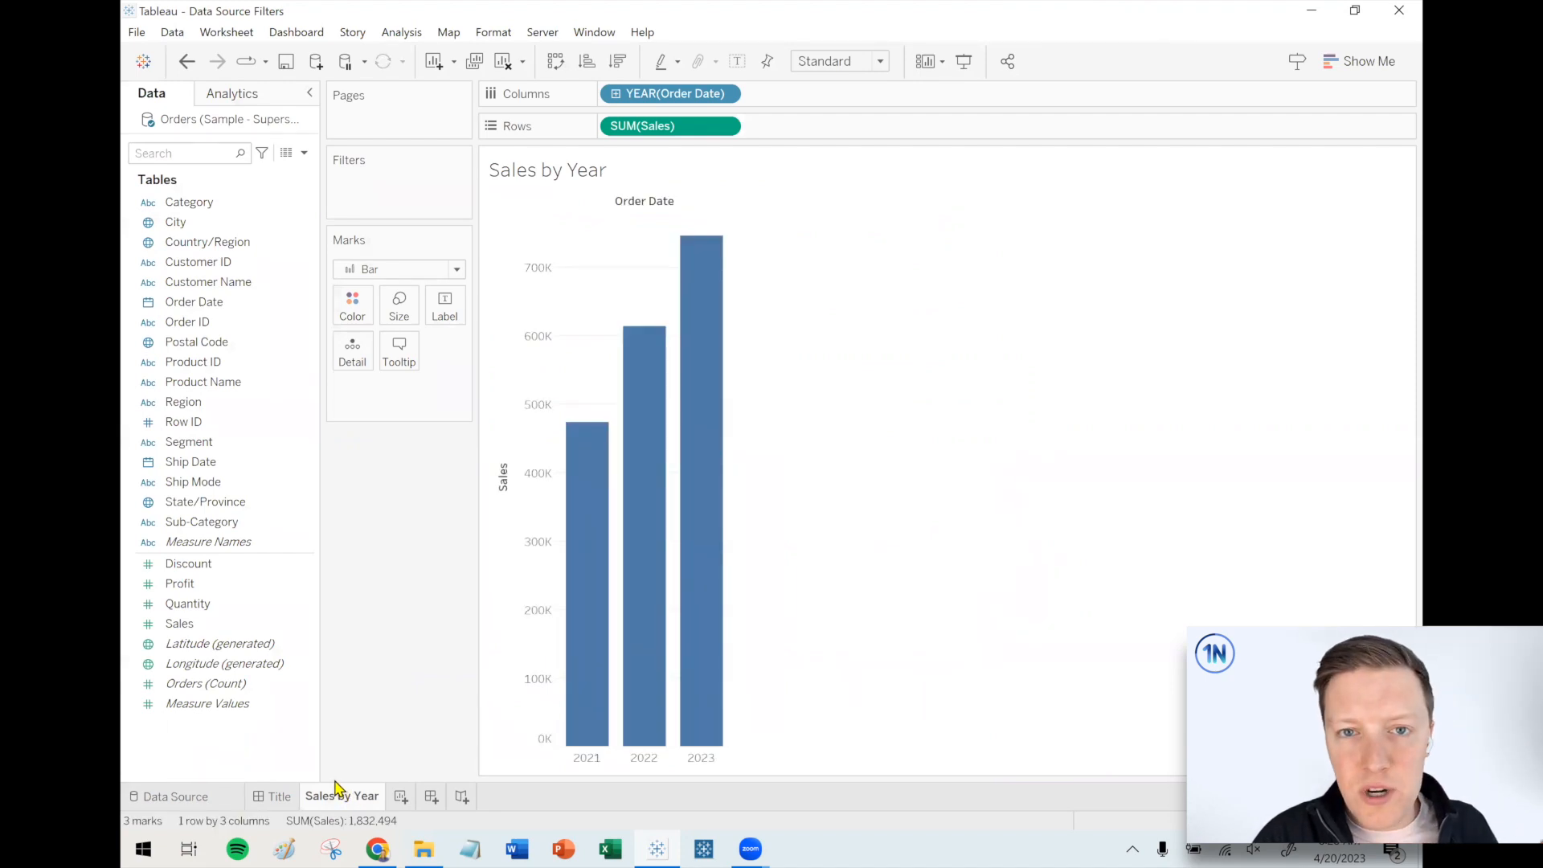
mouse_move(343, 777)
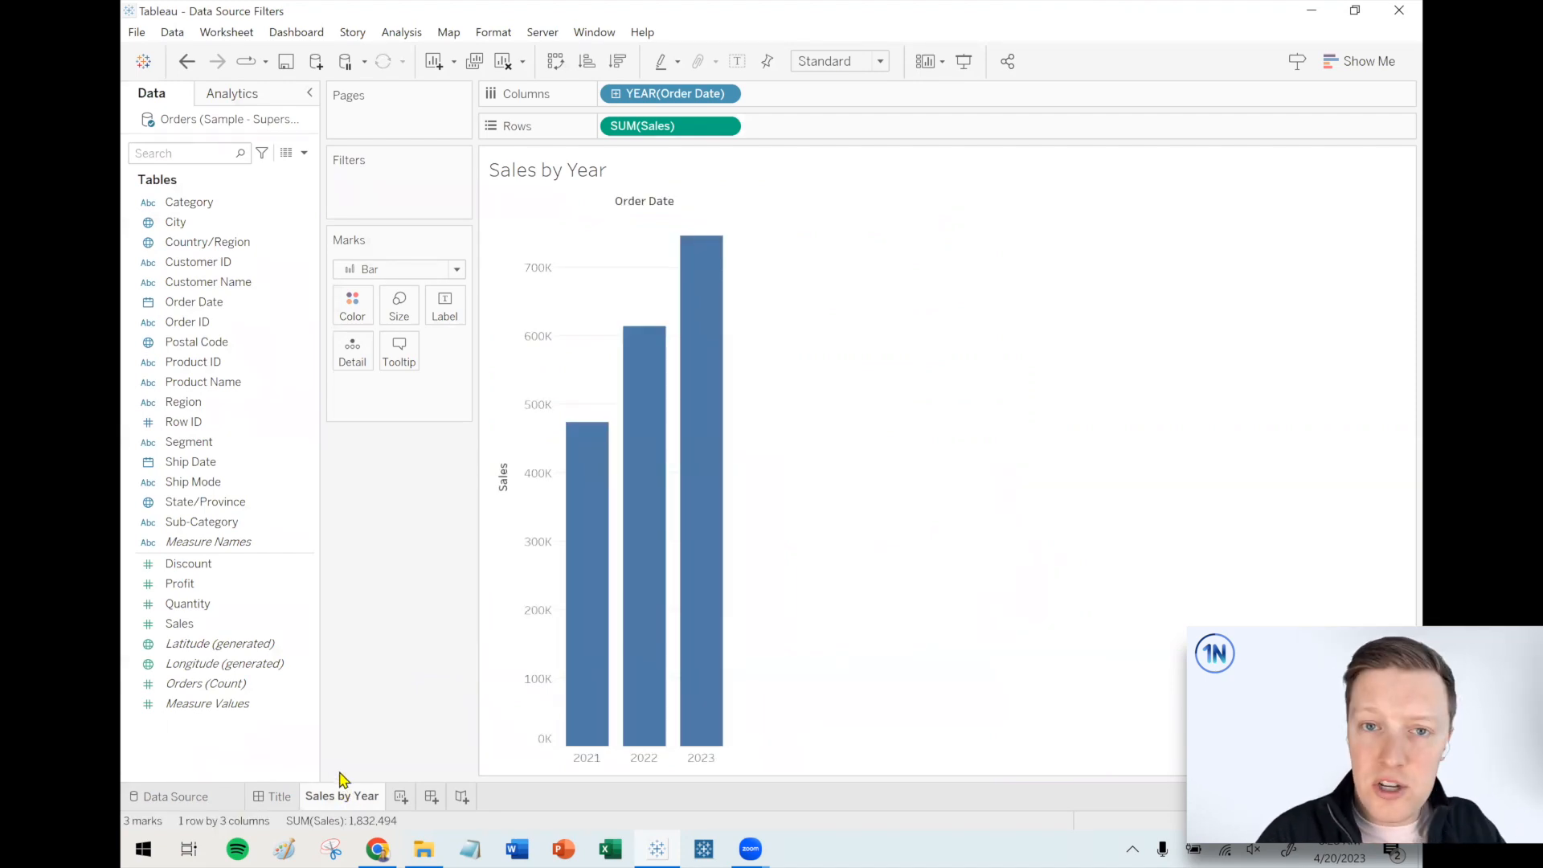
left_click(177, 797)
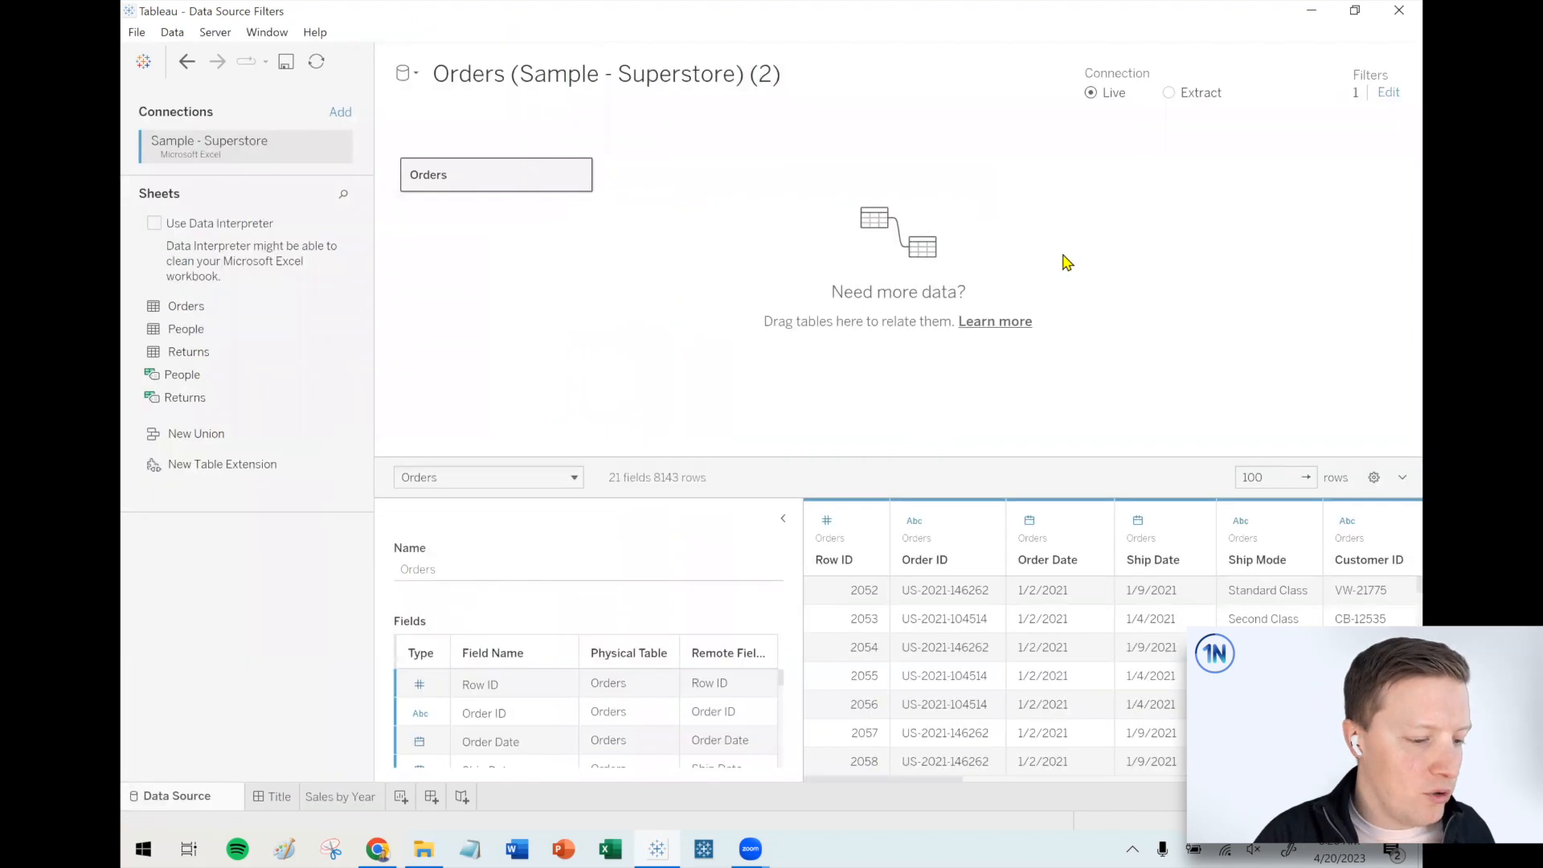